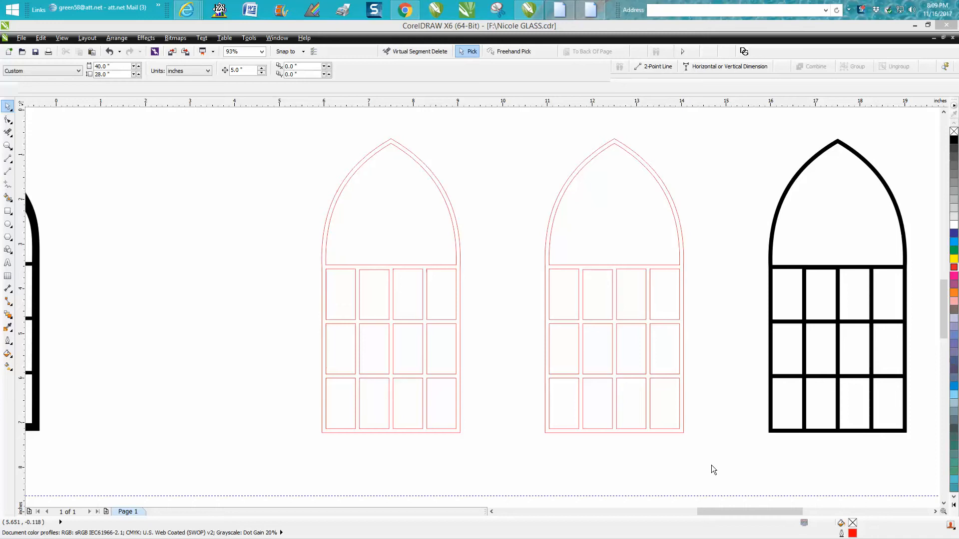
mouse_move(444, 343)
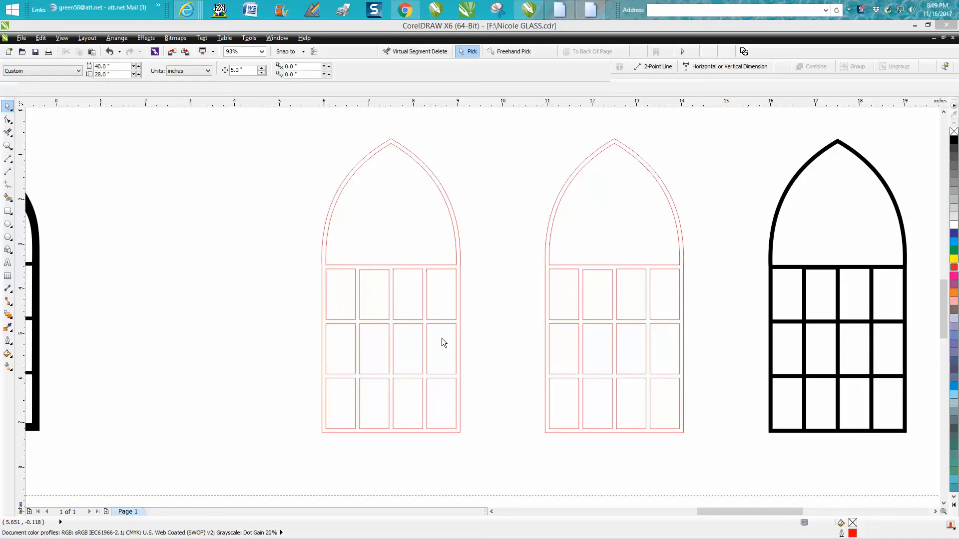
mouse_move(420, 291)
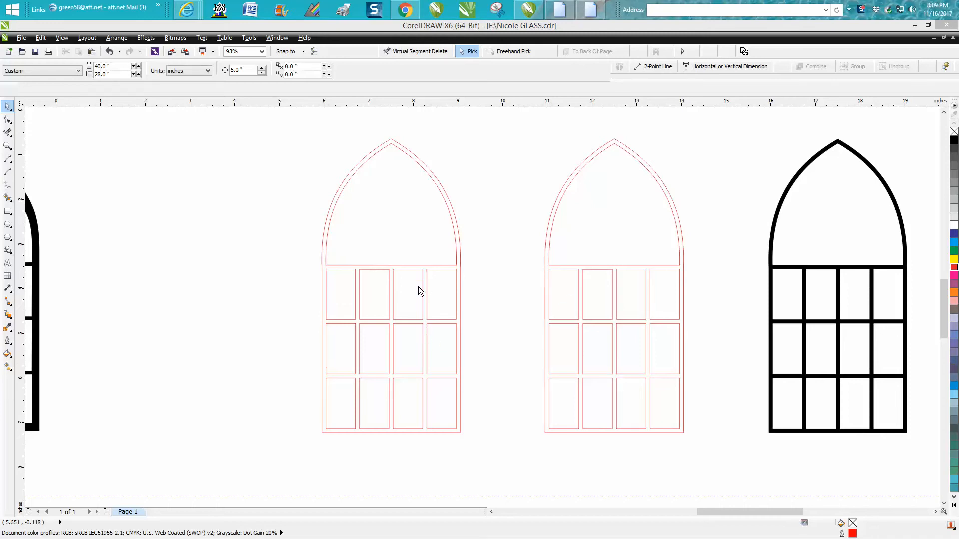
mouse_move(365, 302)
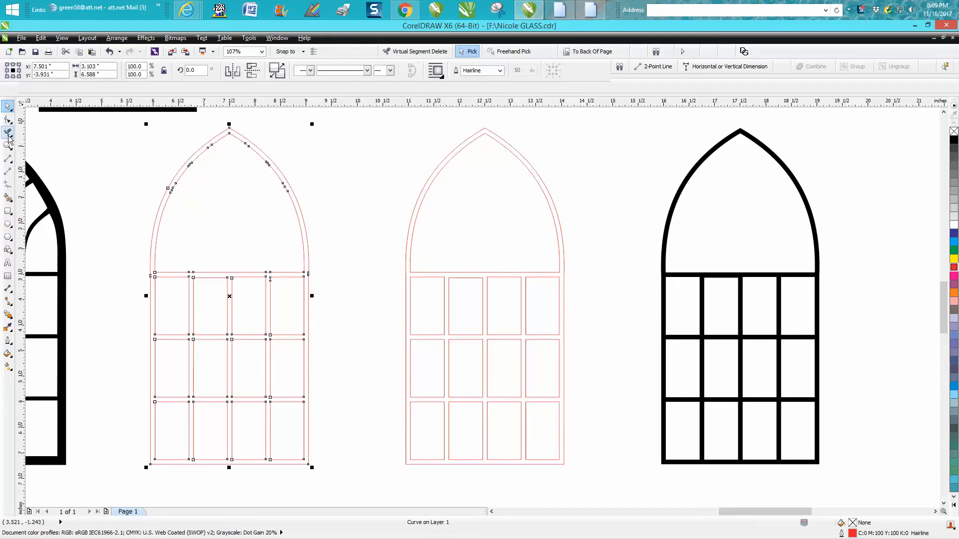
Delete the middle window's grid and give its arch an inside contour of 1 step at 0.09"
click(8, 132)
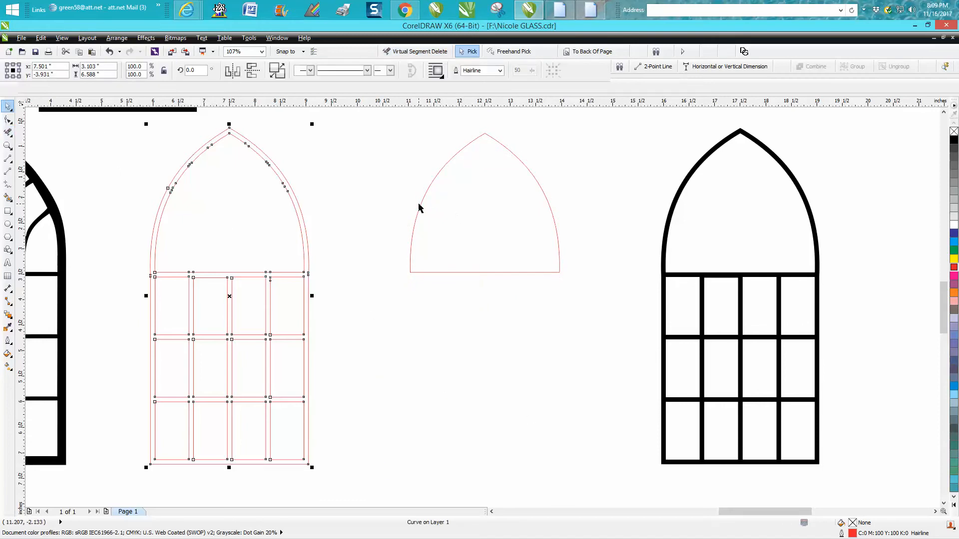
mouse_move(420, 208)
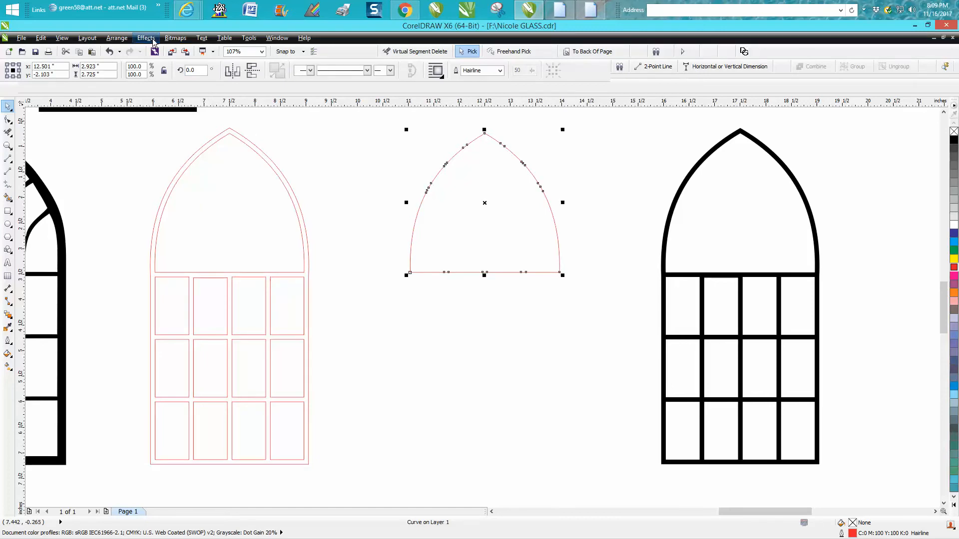
click(145, 38)
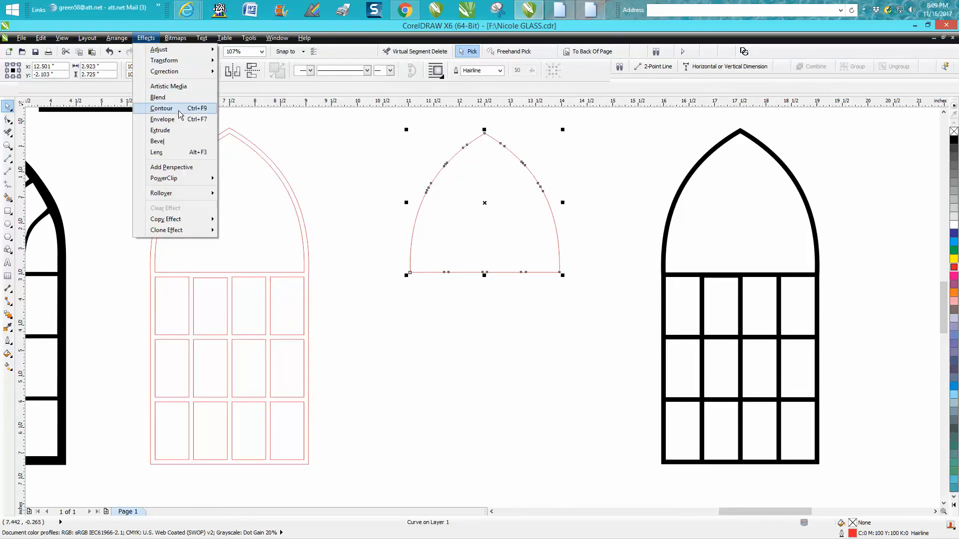
click(161, 108)
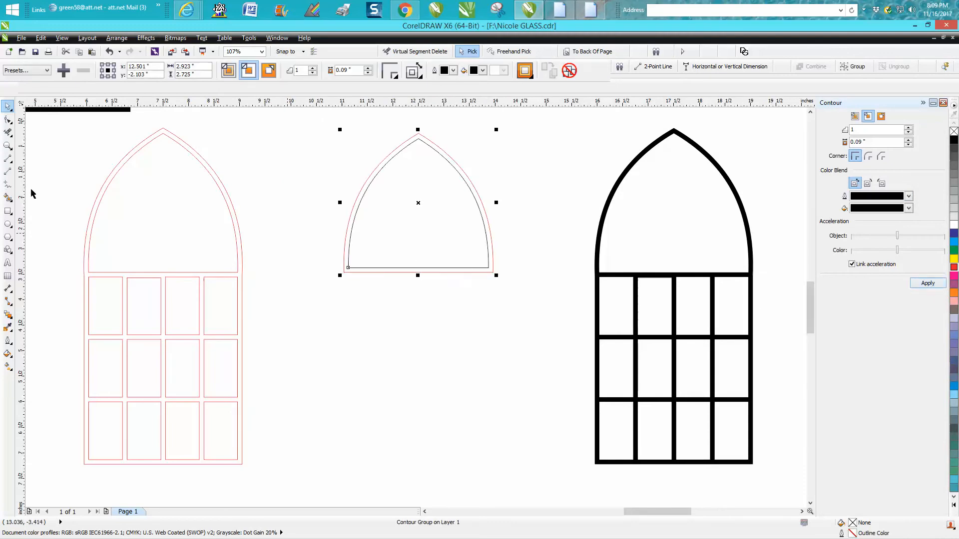
click(8, 197)
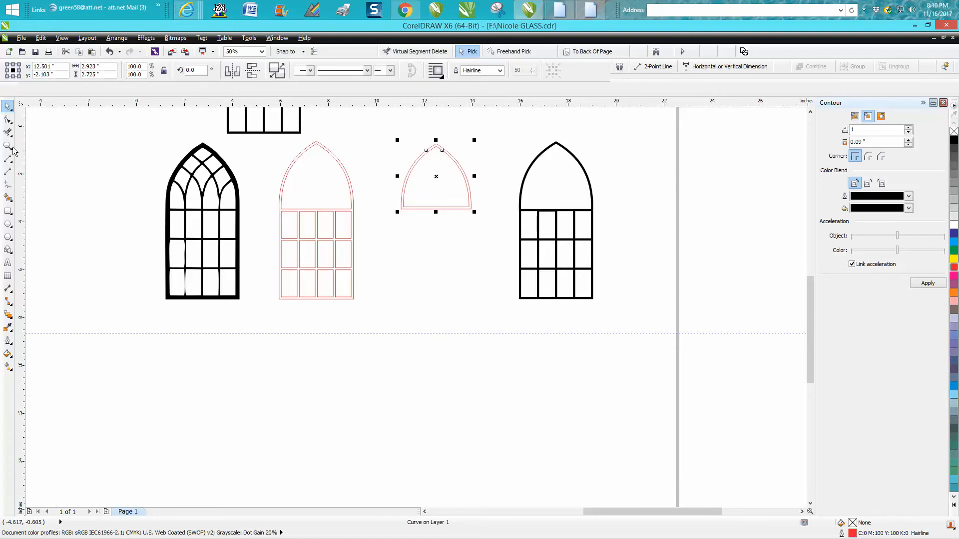
Zoom in on the double-lined arch and draw a two-point line along its base
click(8, 147)
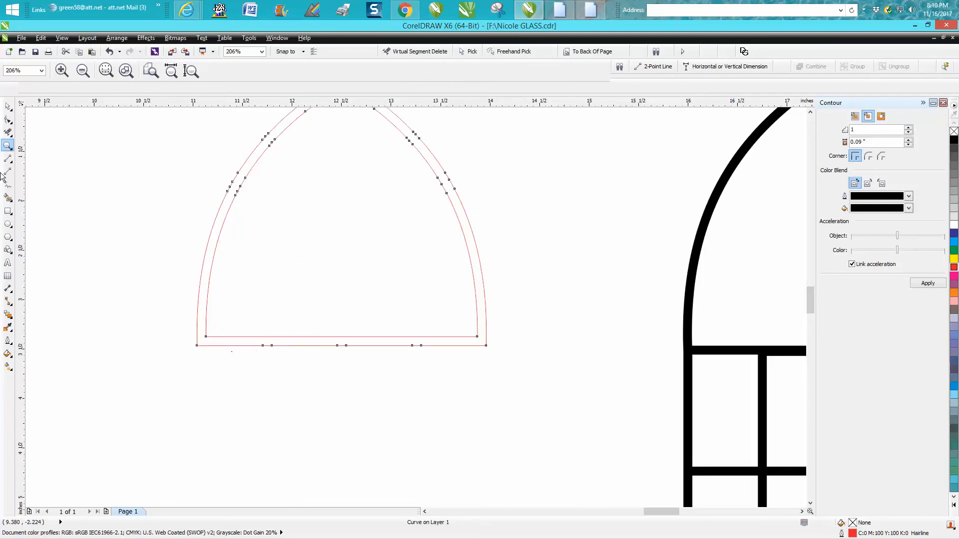
mouse_move(9, 158)
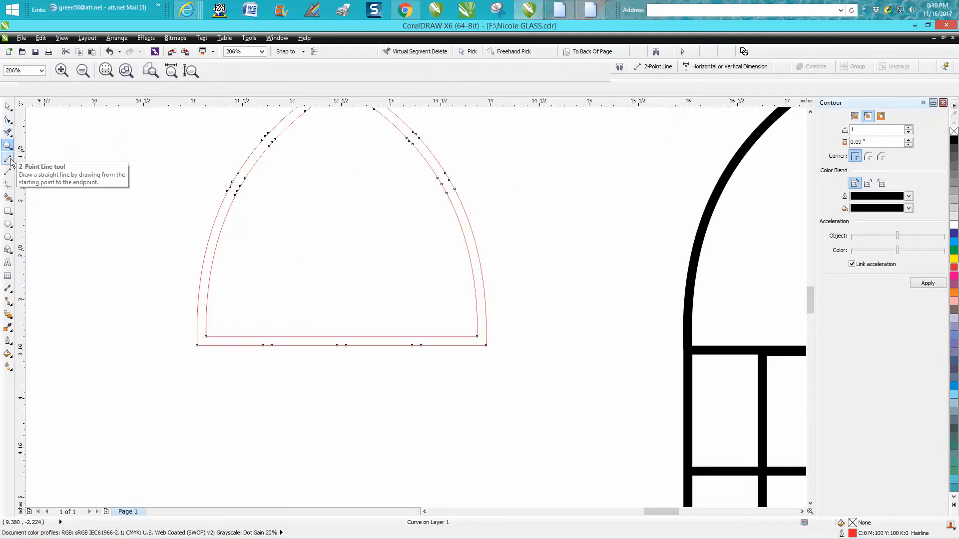
click(8, 155)
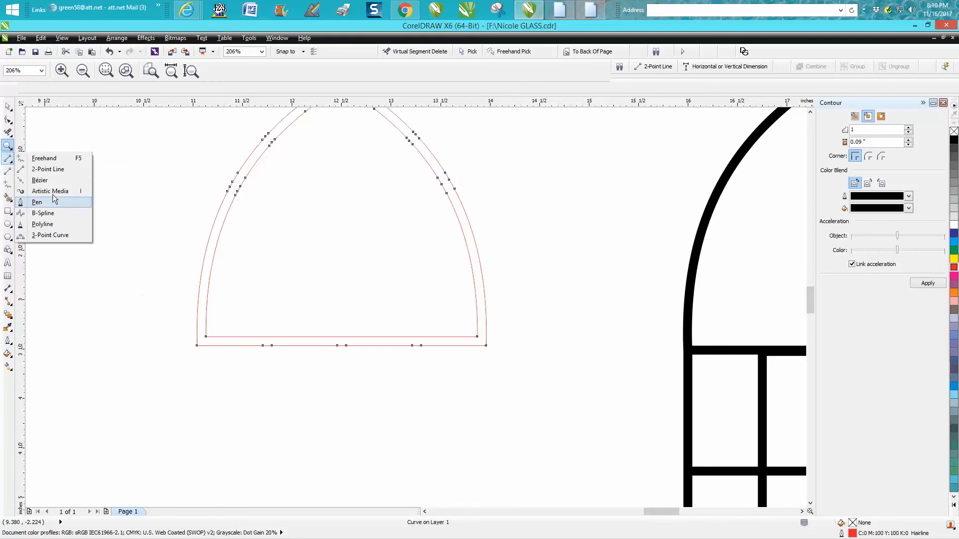
click(48, 169)
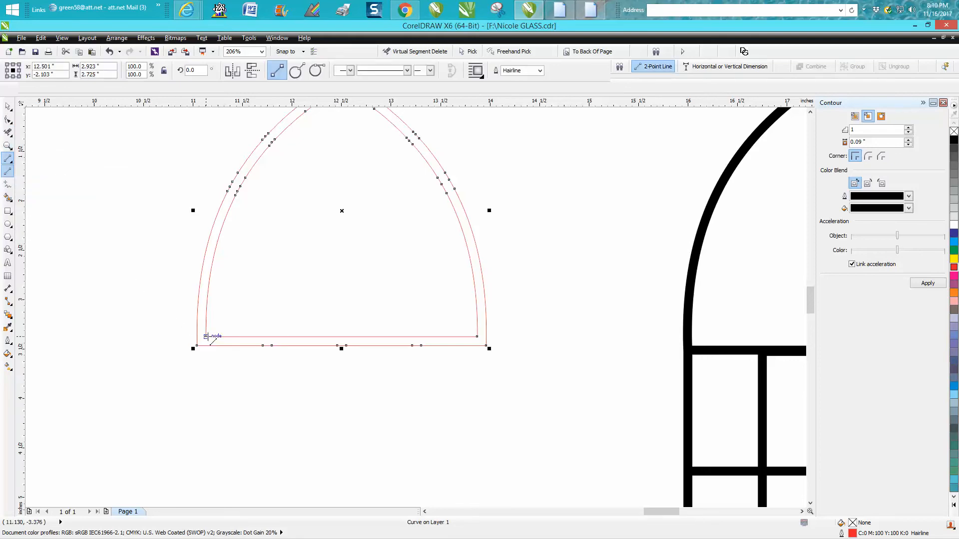
drag(206, 345, 206, 409)
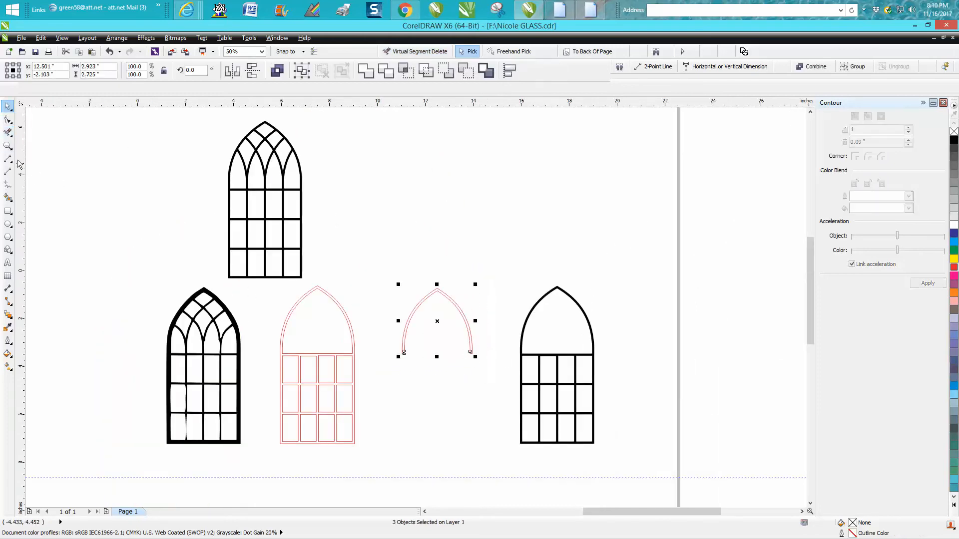
click(8, 197)
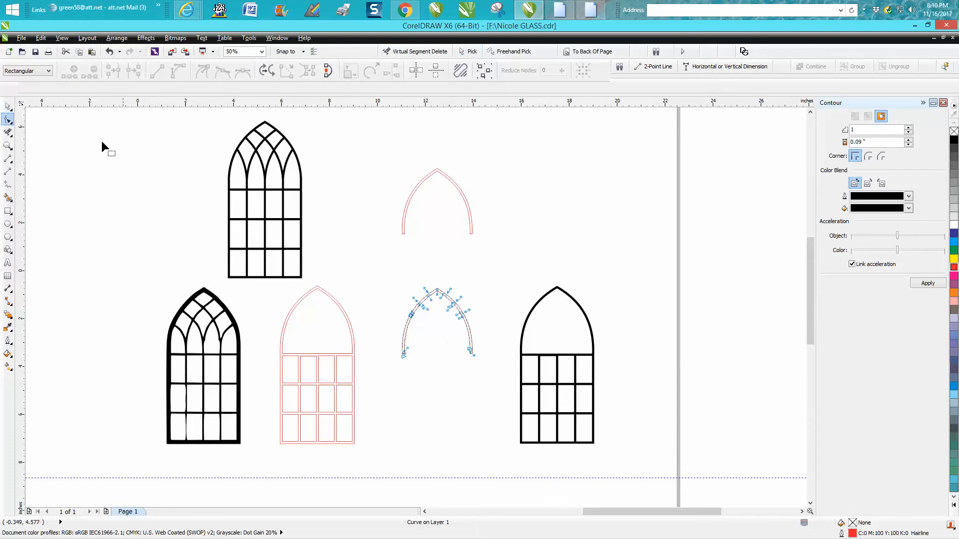
Move the lower open arch and drag arch copies into the window's pointed top
click(468, 52)
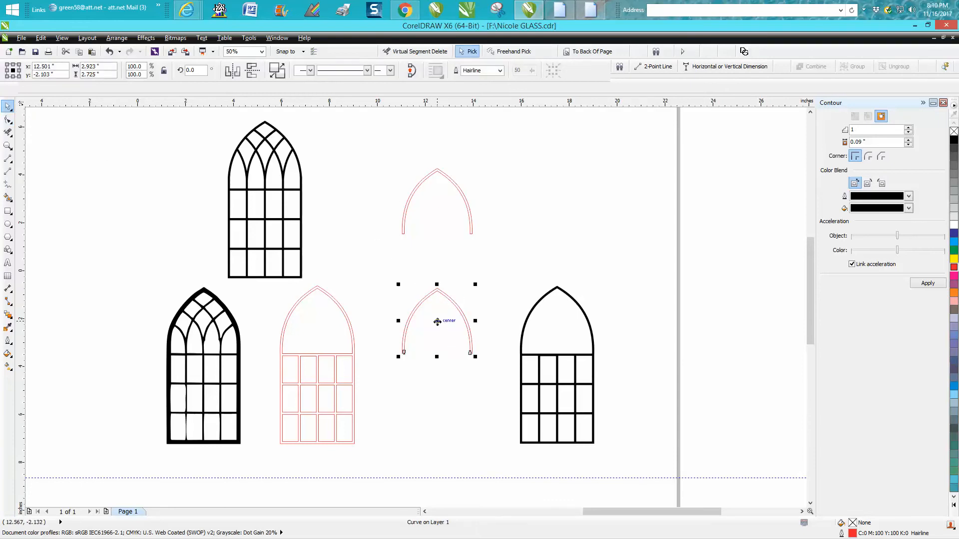
drag(436, 321, 439, 379)
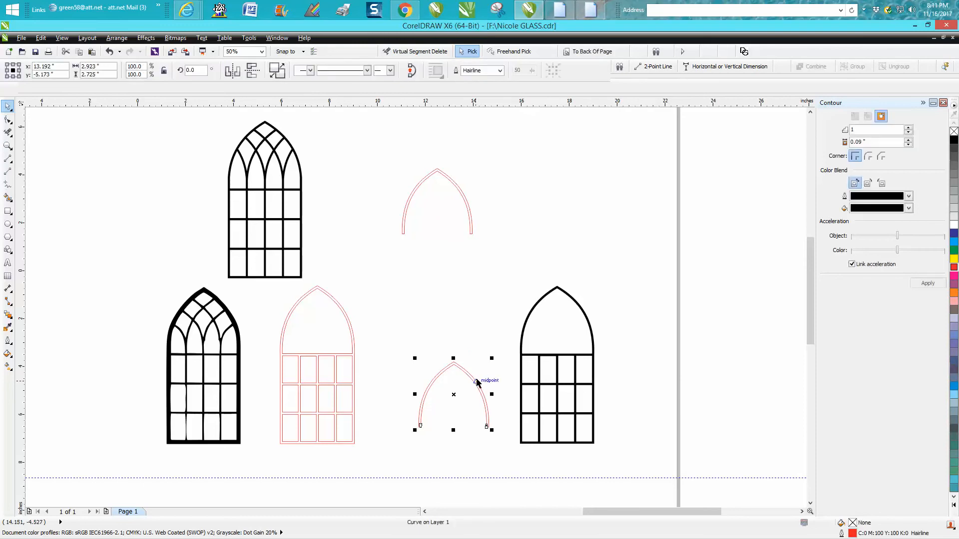
drag(452, 394, 438, 202)
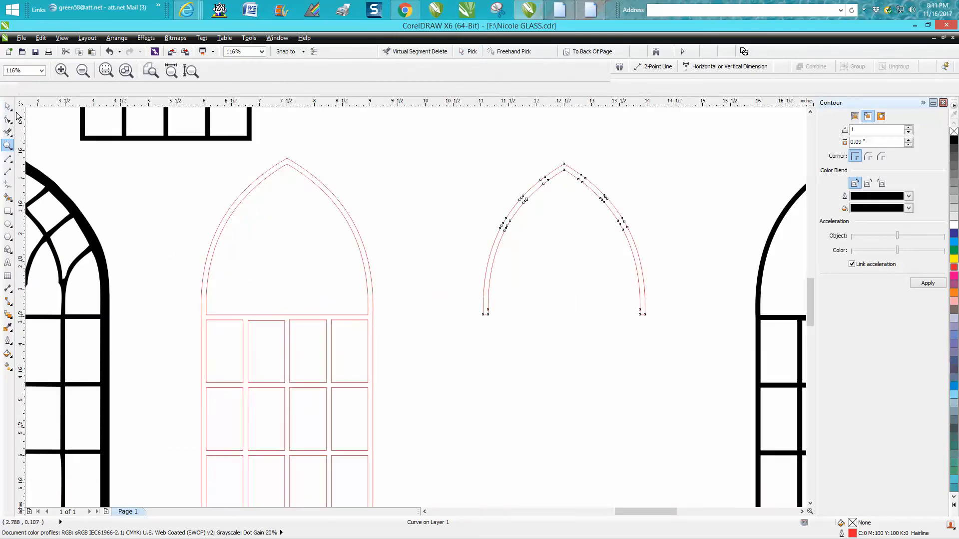
click(8, 106)
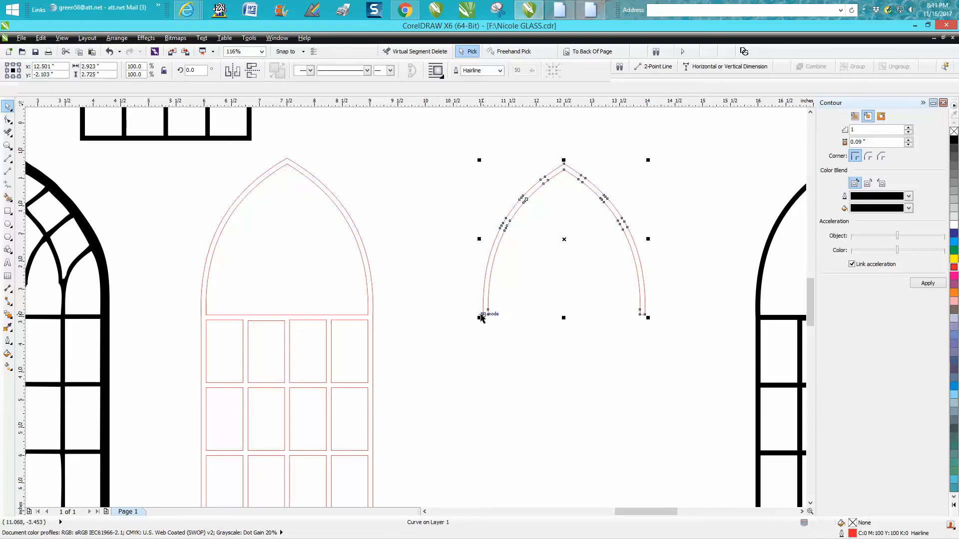
mouse_move(482, 318)
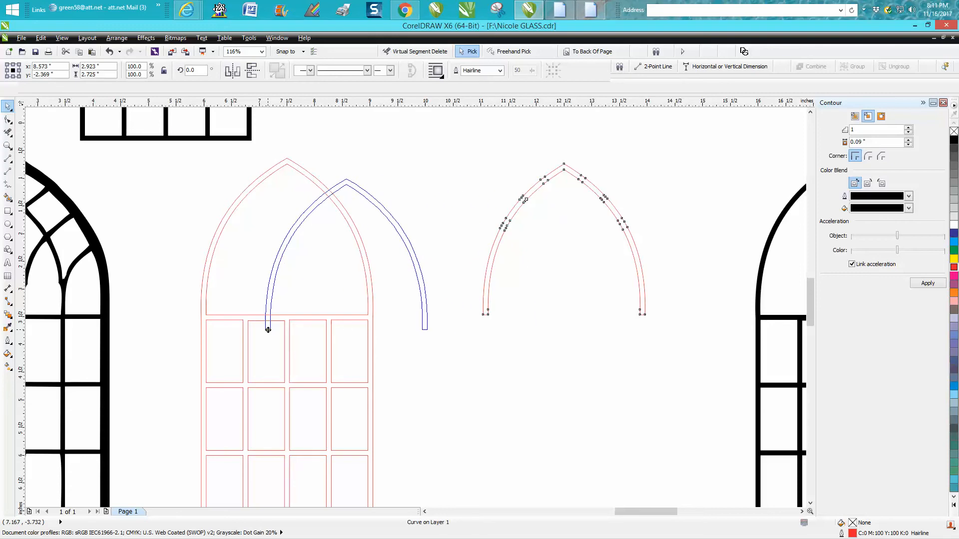
drag(267, 328, 243, 322)
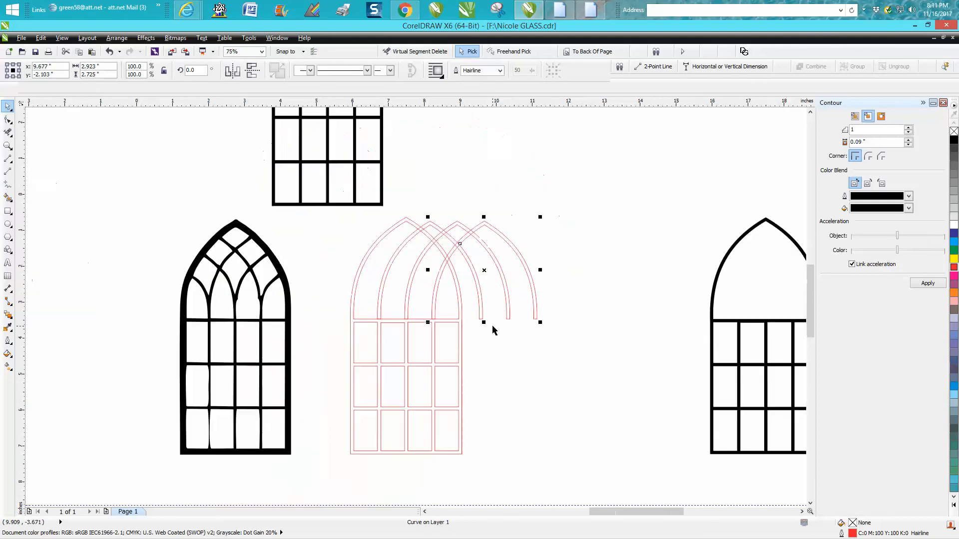
mouse_move(133, 168)
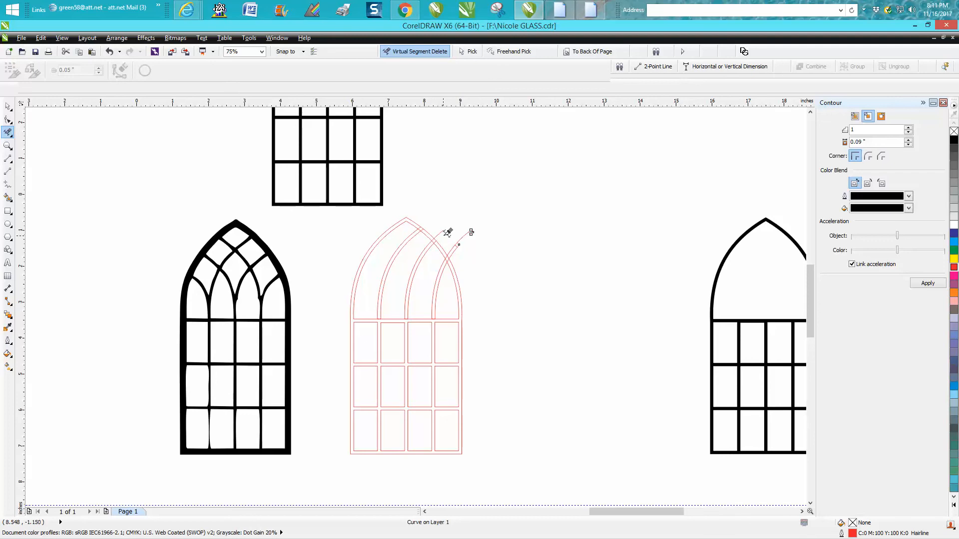
mouse_move(455, 246)
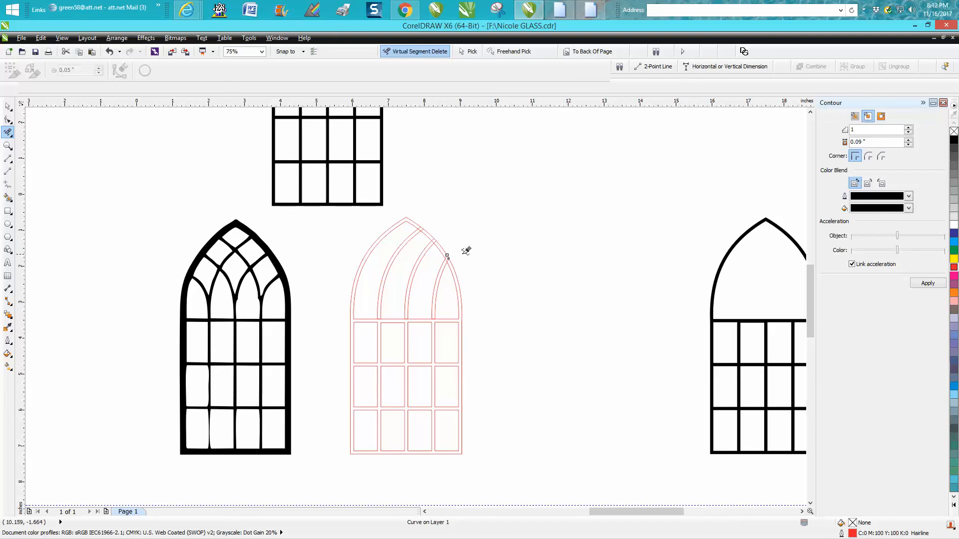
Delete the arch piece sticking out past the window's right edge
click(468, 52)
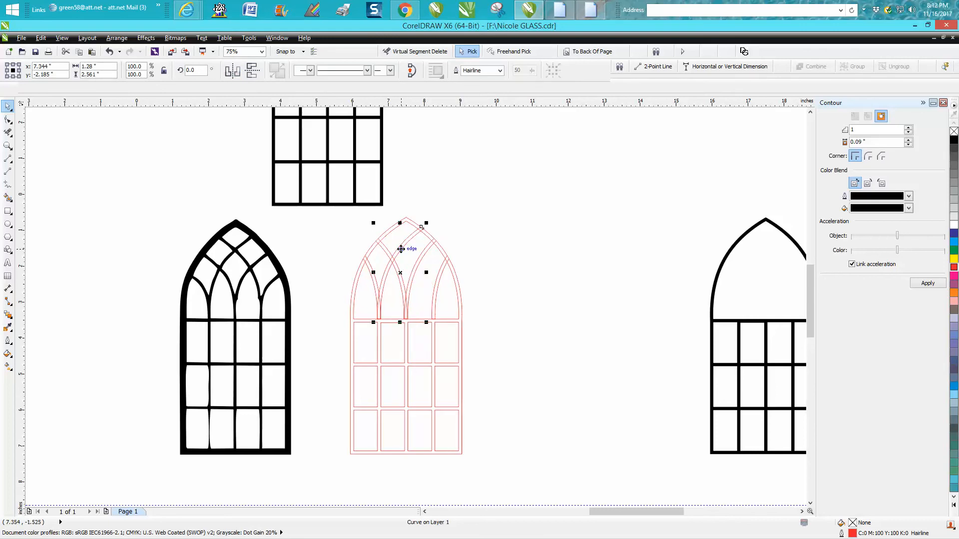
mouse_move(295, 152)
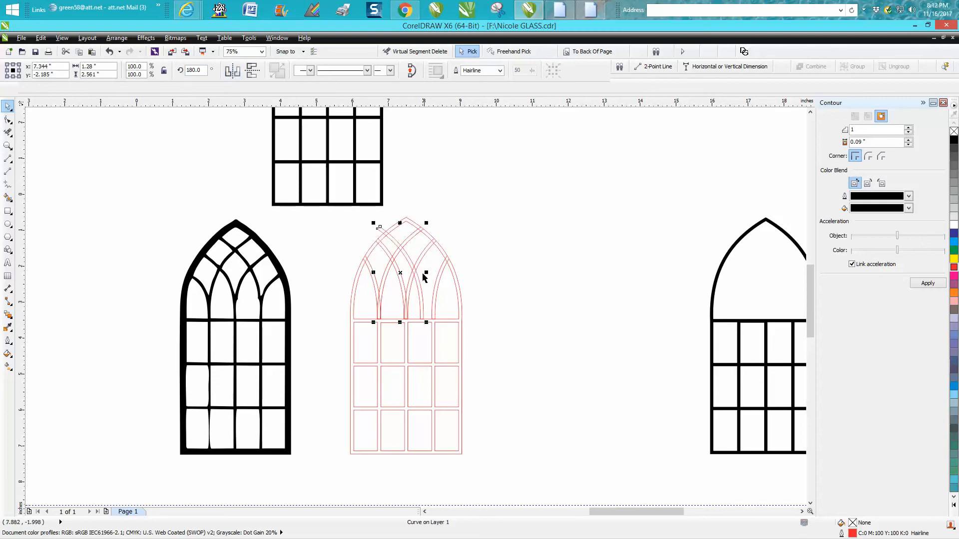
mouse_move(424, 321)
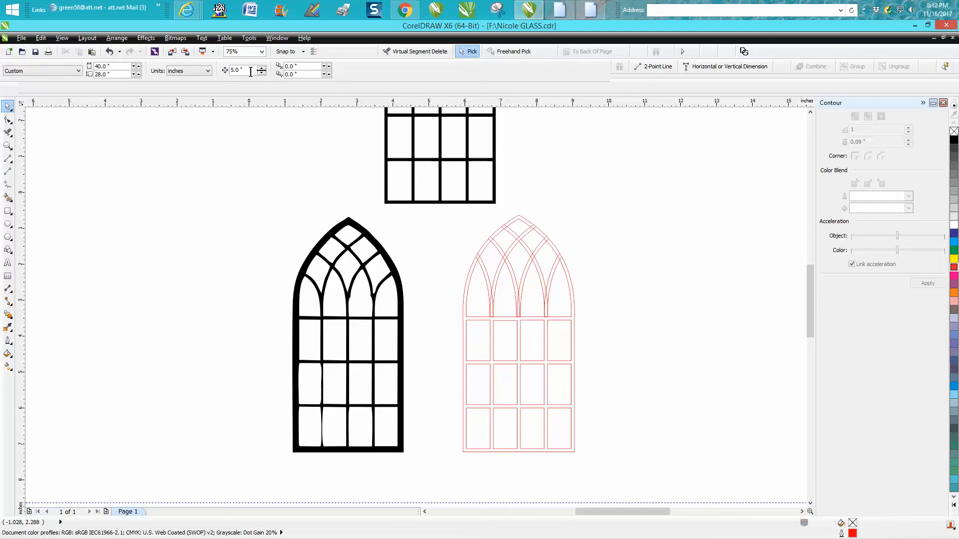
text(.001)
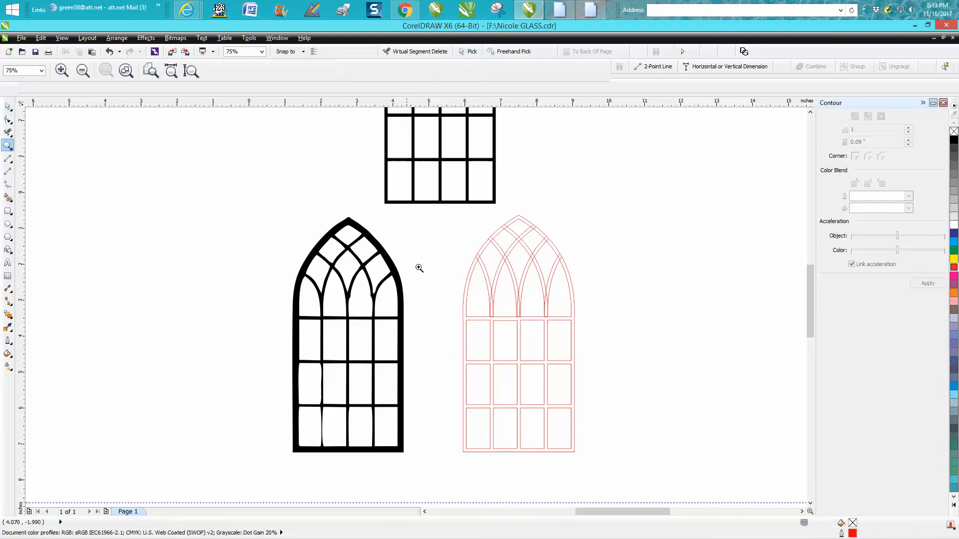
click(419, 267)
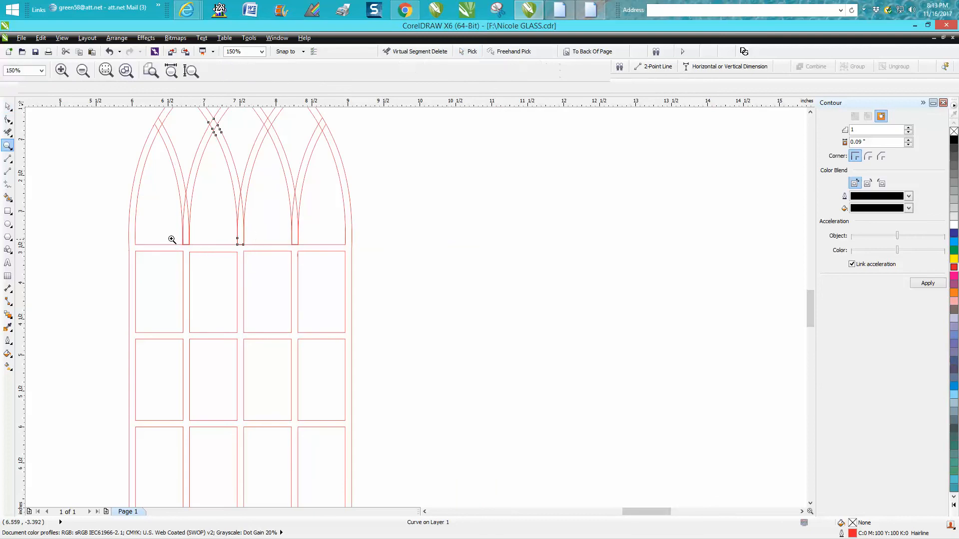
click(172, 239)
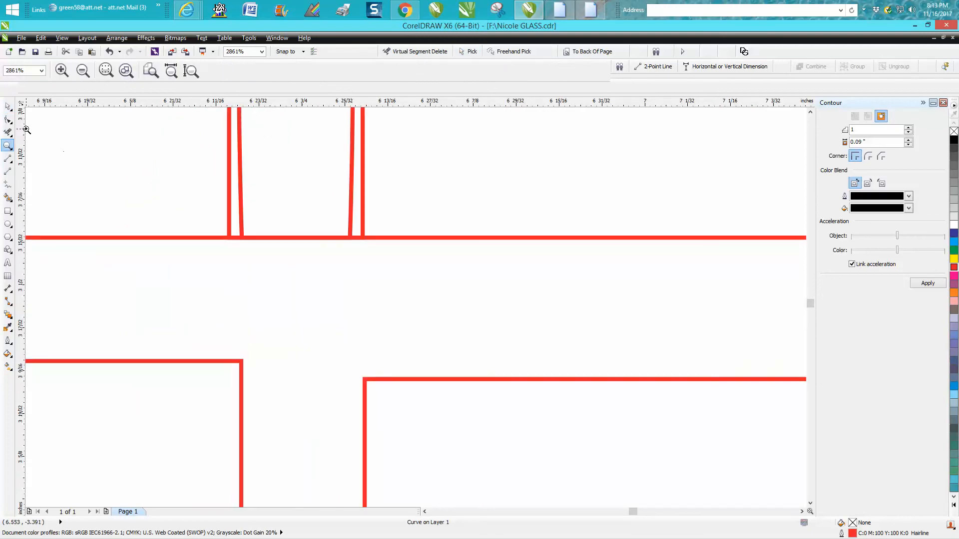
click(8, 106)
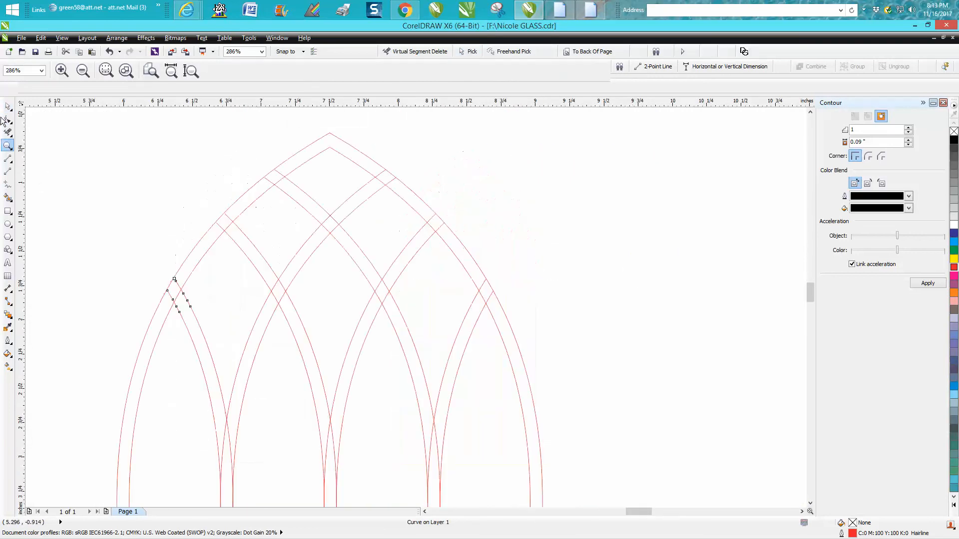
Activate Virtual Segment Delete to trim segments between arch intersections
click(8, 119)
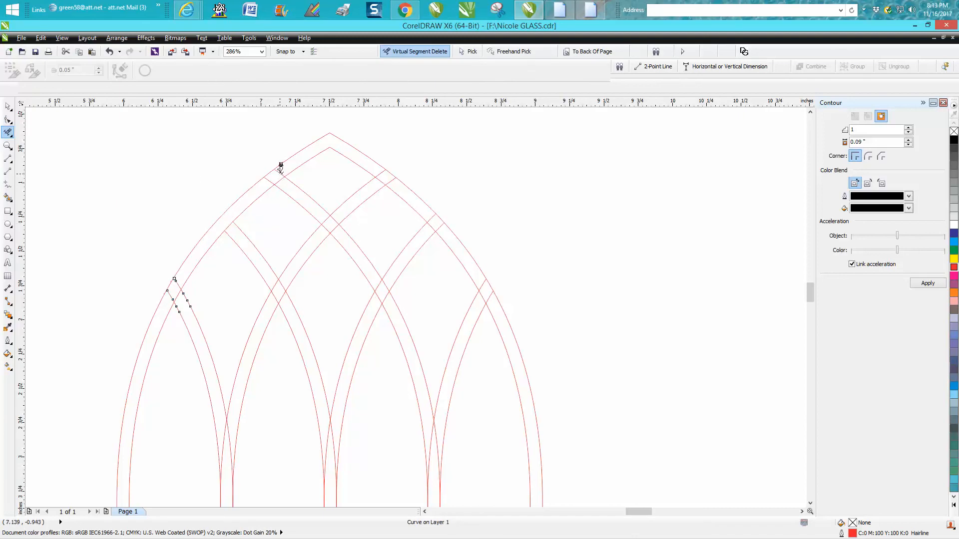
mouse_move(178, 280)
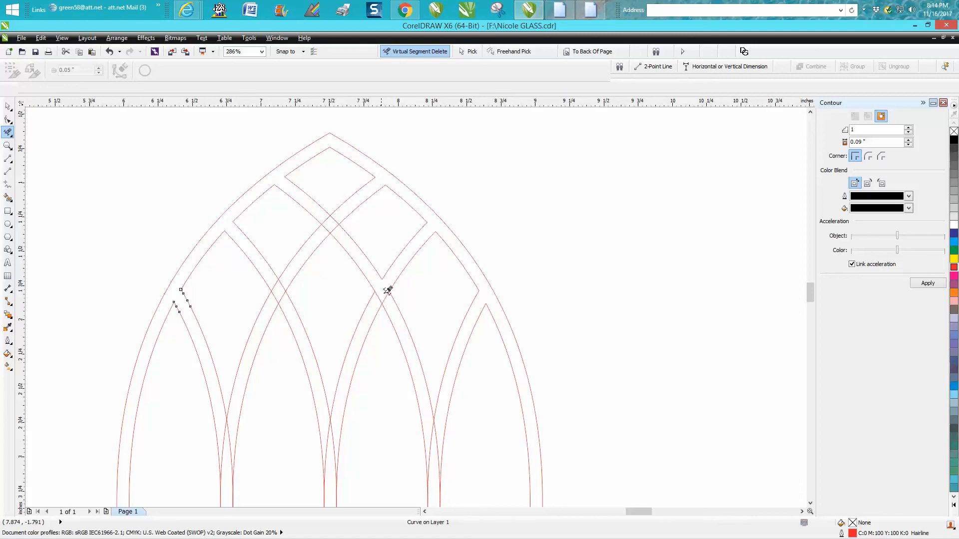
mouse_move(380, 294)
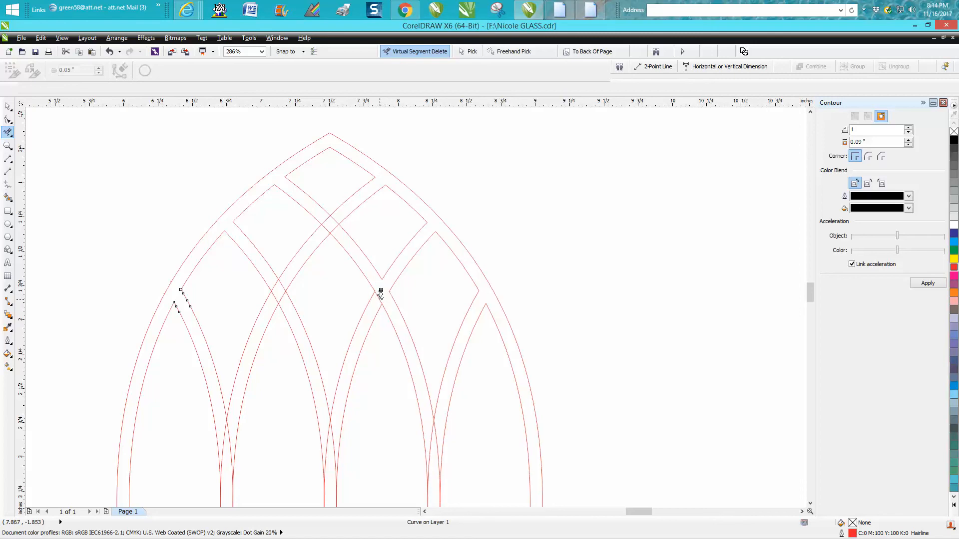
mouse_move(328, 221)
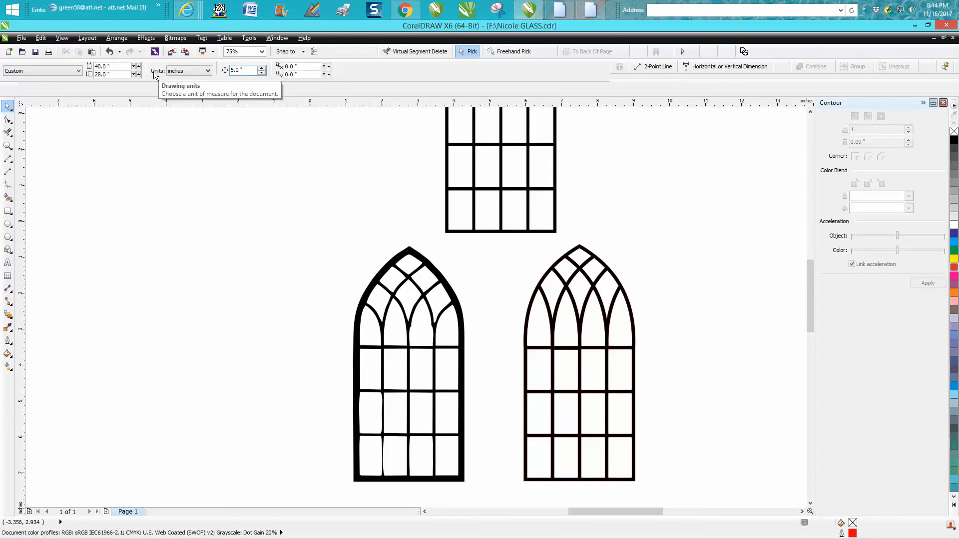
mouse_move(581, 348)
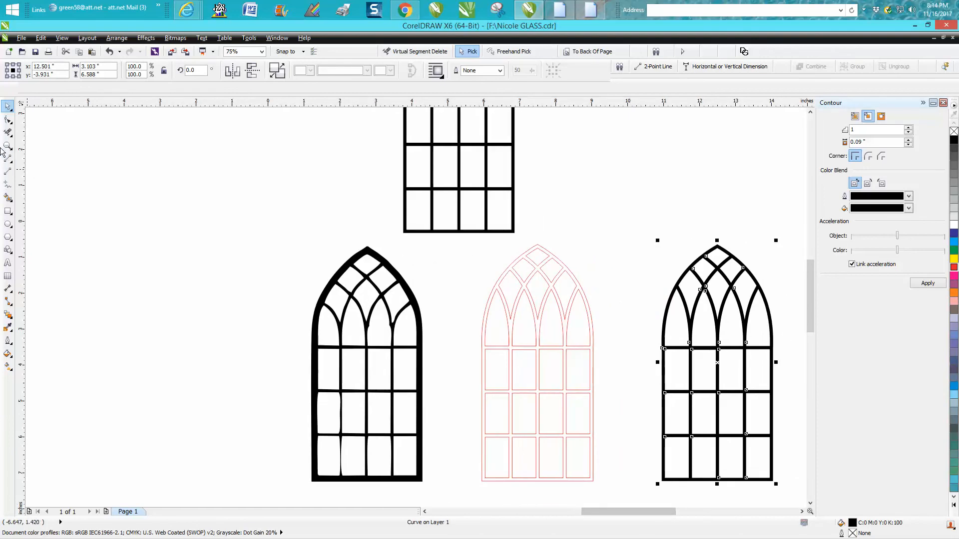
Zoom in on the black filled tracery window
click(8, 146)
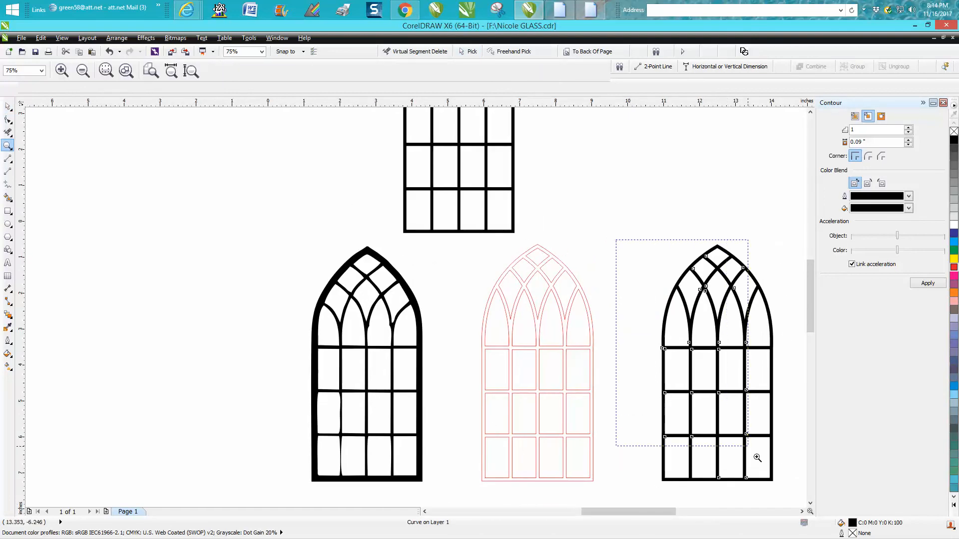